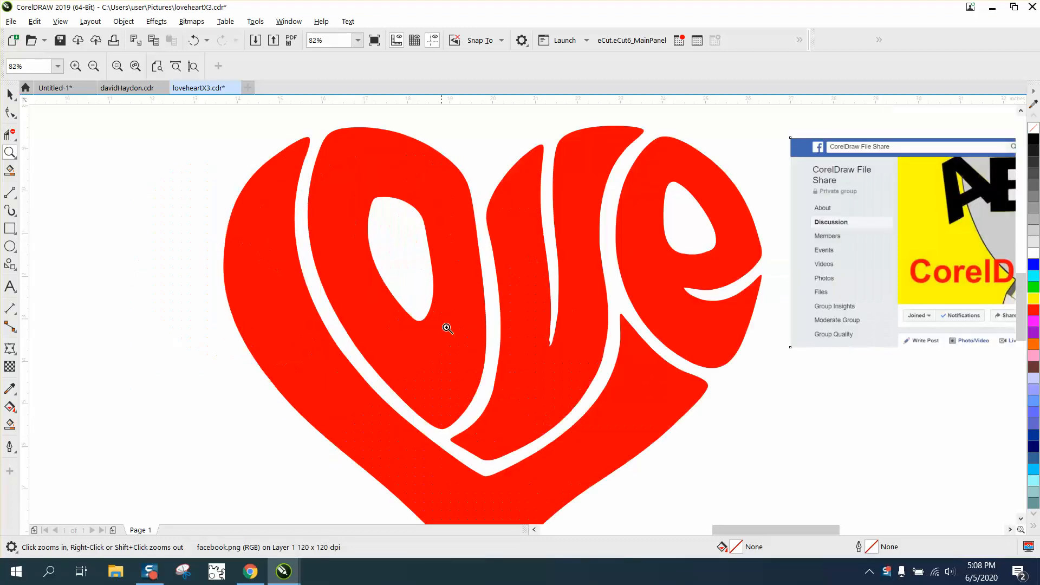
# - Zoom out to show the whole page with the black love-heart clip art
pyautogui.click(93, 65)
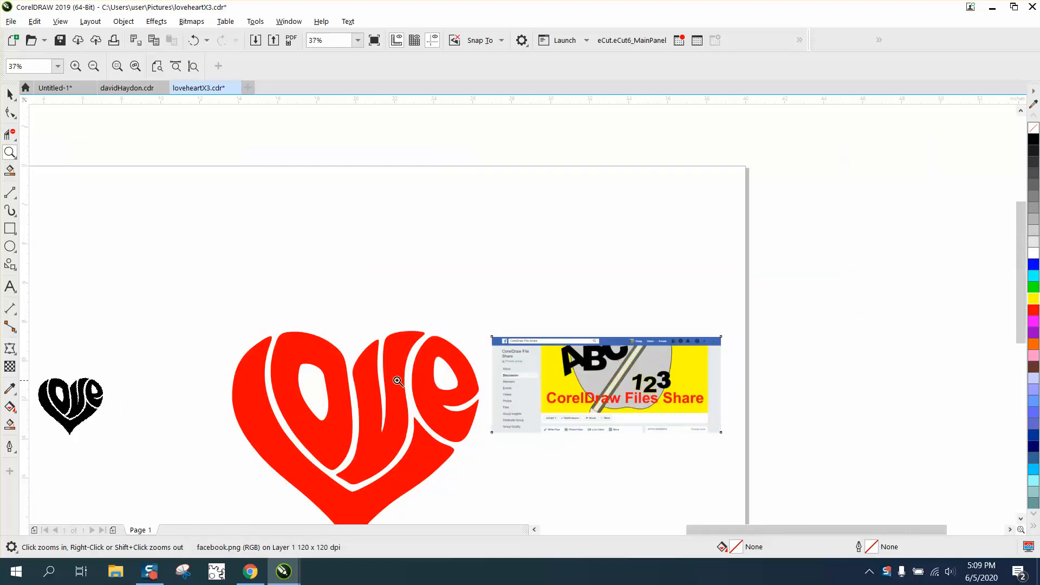
# - Zoom in on the black monochrome love-heart bitmap to fill the view
pyautogui.click(398, 381)
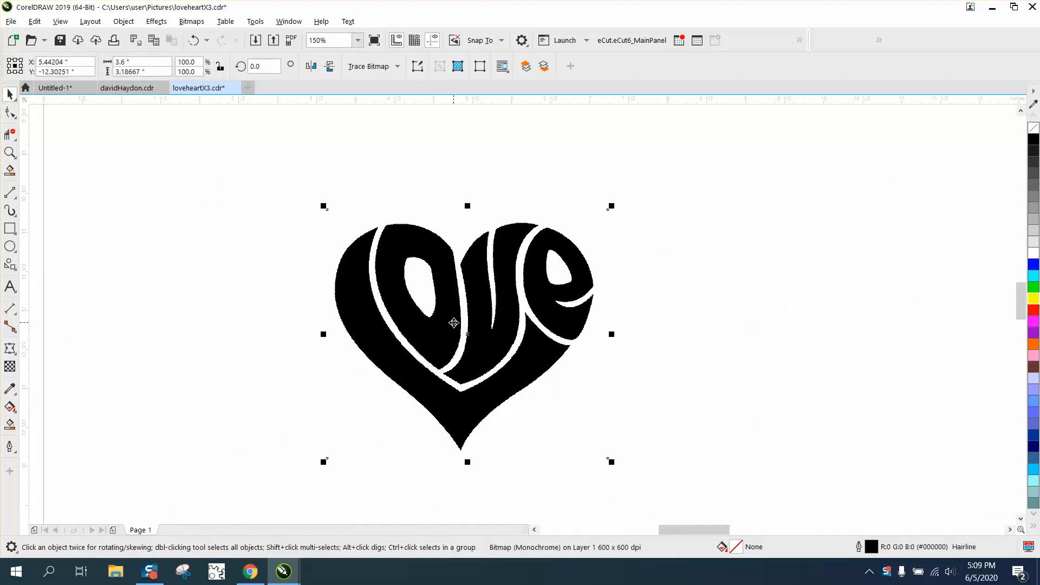